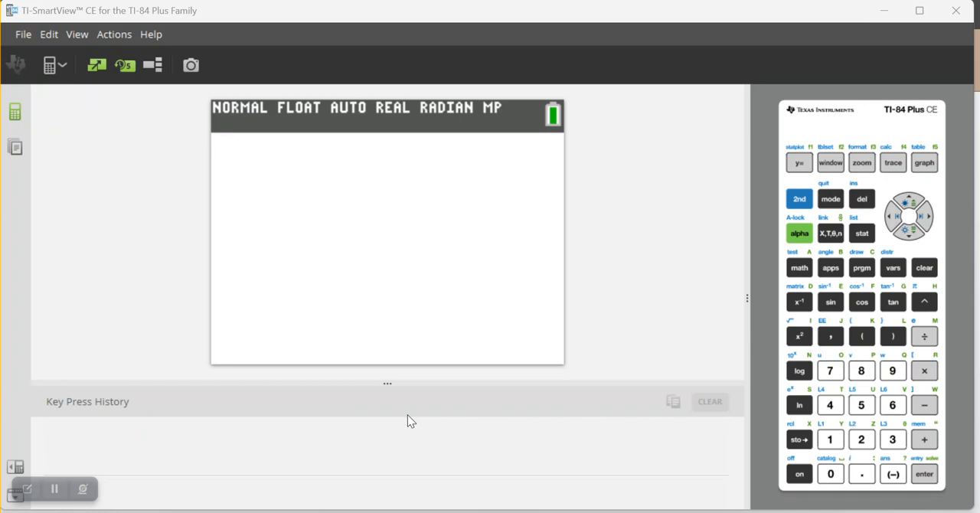
{"action": "mouse_move", "coordinate": [295, 443]}
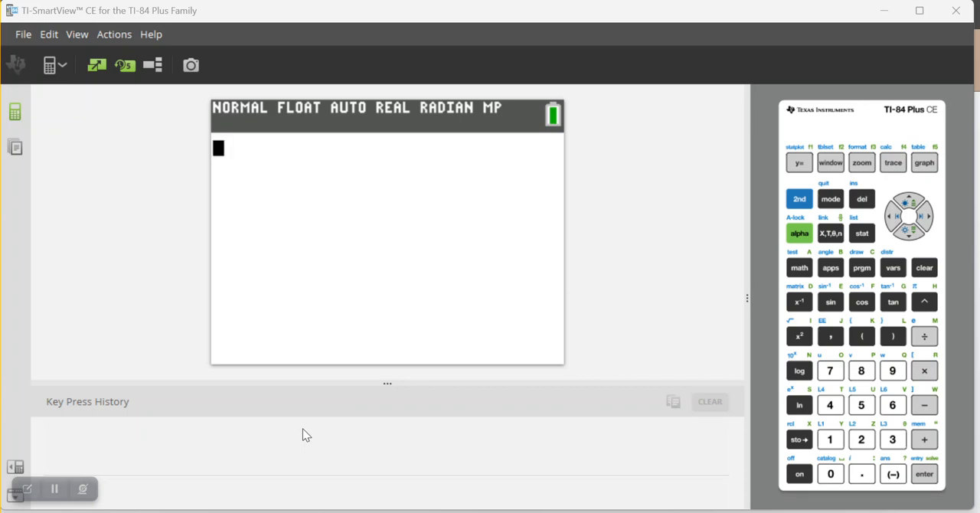
{"action": "mouse_move", "coordinate": [232, 451]}
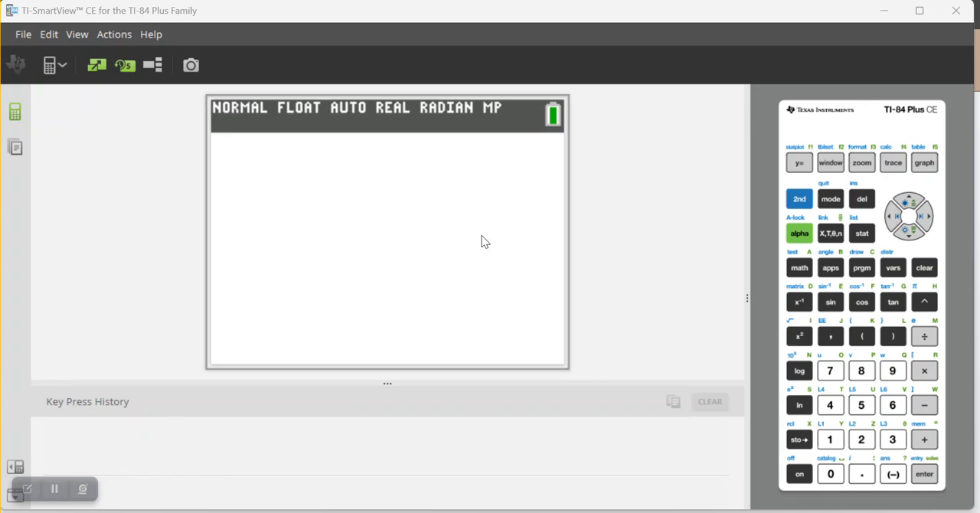
Plot the stored Y1 function on the emulator's graph screen
{"action": "left_click", "coordinate": [923, 161]}
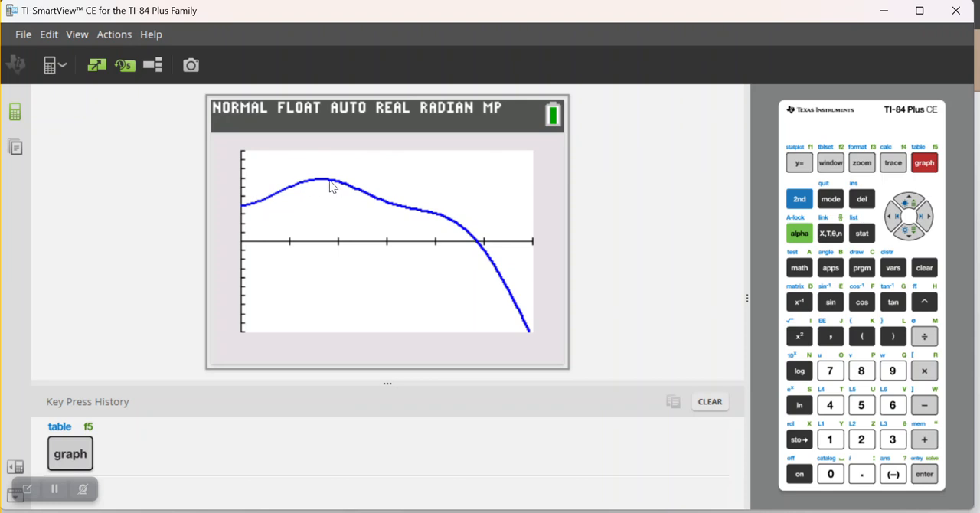
{"action": "mouse_move", "coordinate": [323, 189]}
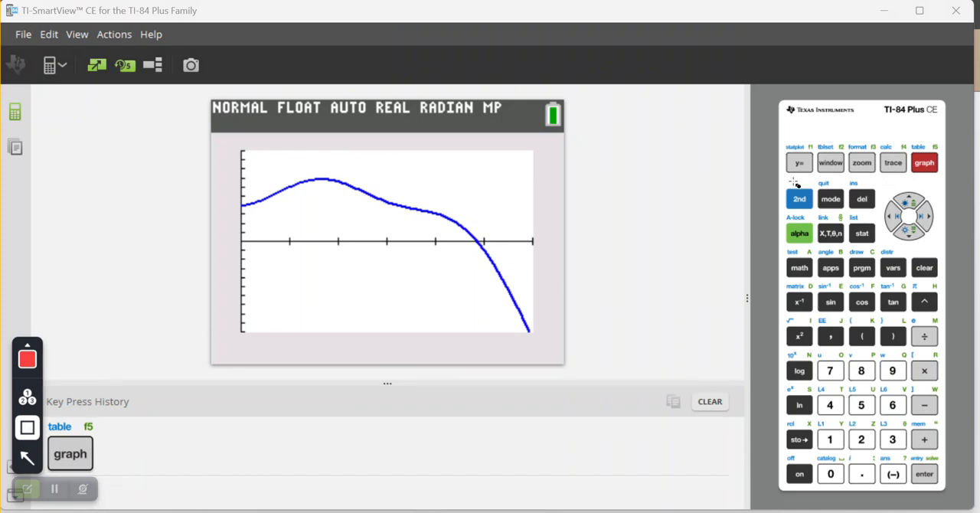
Show the CALCULATE menu using 2nd followed by TRACE
{"action": "left_click", "coordinate": [798, 199]}
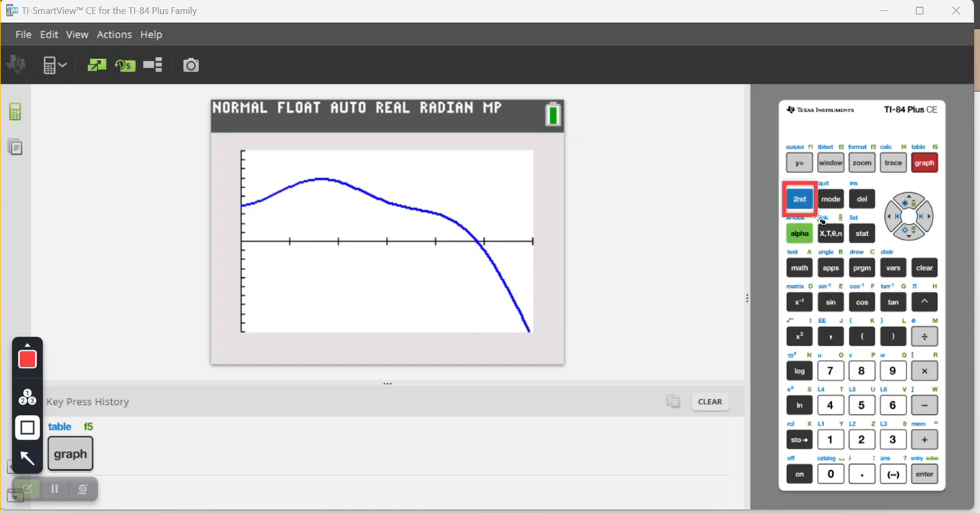
{"action": "mouse_move", "coordinate": [878, 141]}
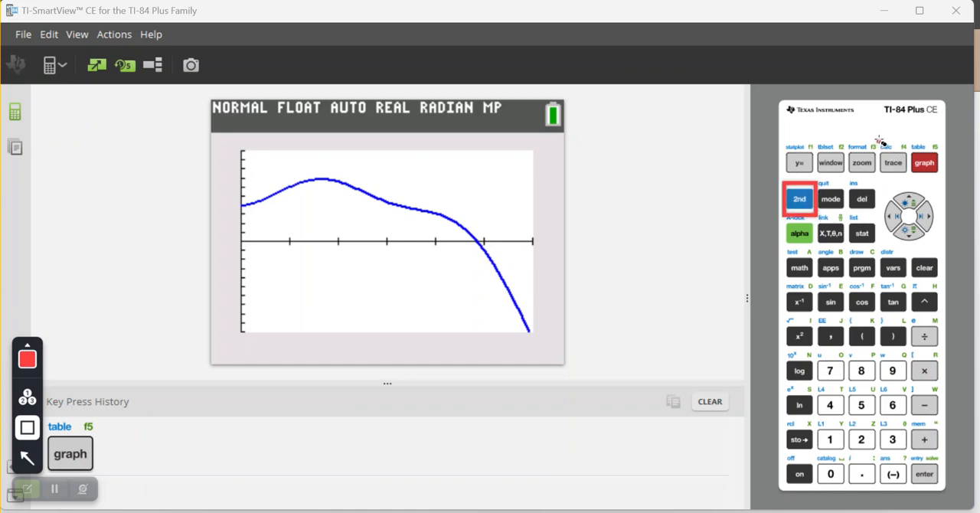
{"action": "left_click", "coordinate": [892, 161]}
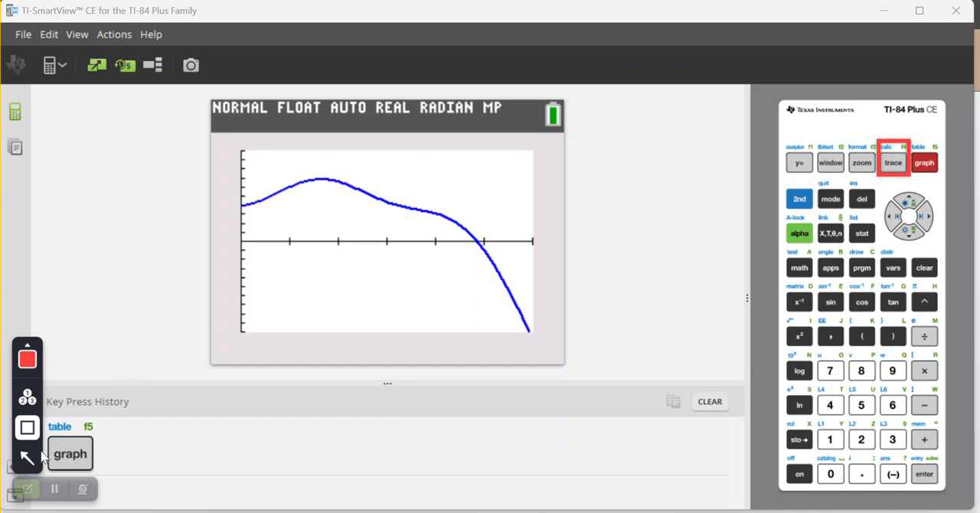
{"action": "left_click", "coordinate": [798, 199]}
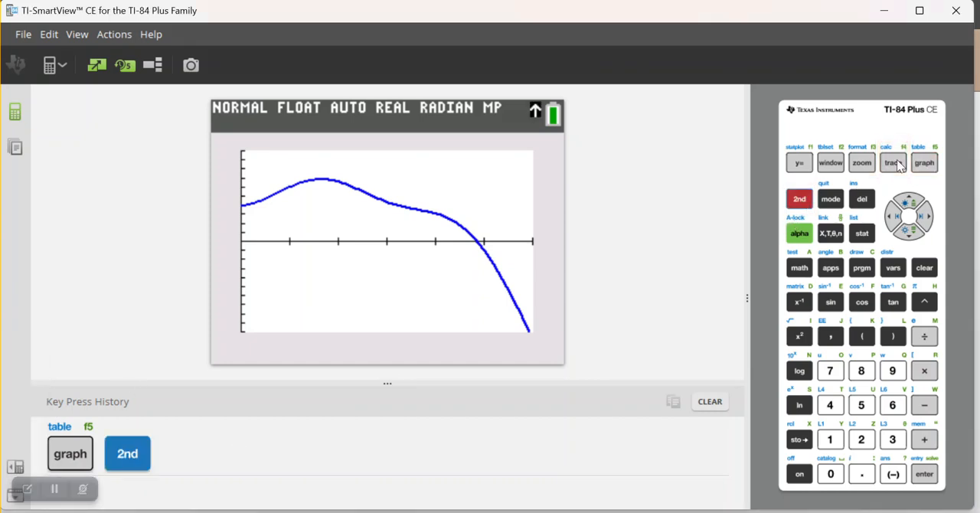
{"action": "left_click", "coordinate": [893, 162]}
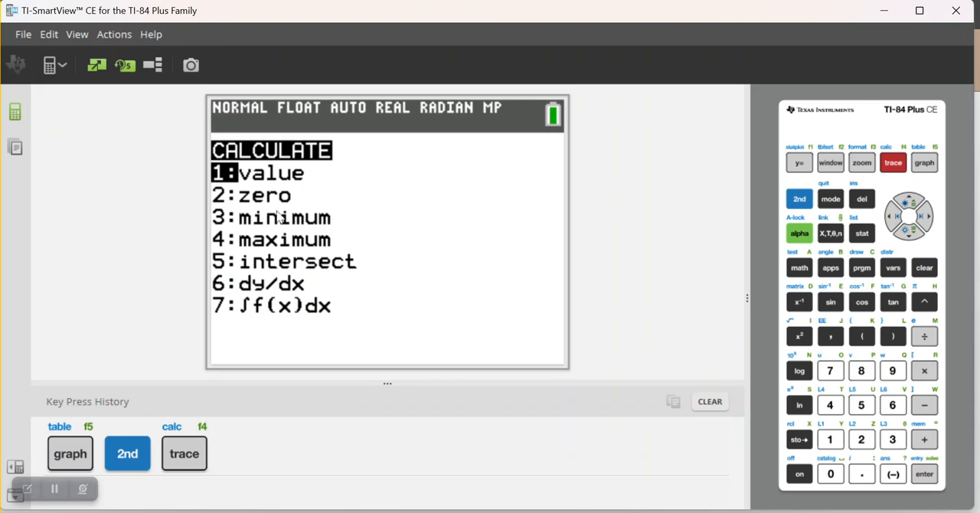
{"action": "mouse_move", "coordinate": [620, 266]}
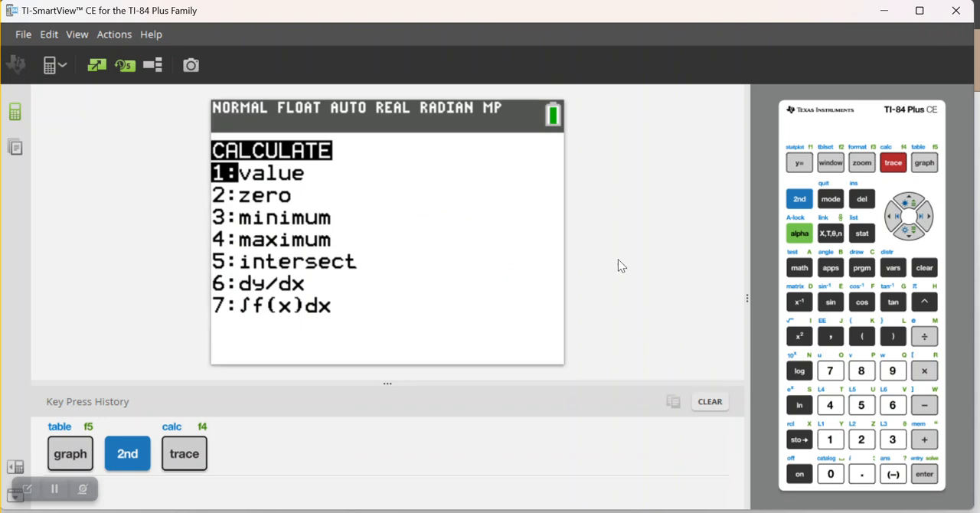
Choose 4:maximum so the calculator prompts for a left bound
{"action": "left_click", "coordinate": [829, 405]}
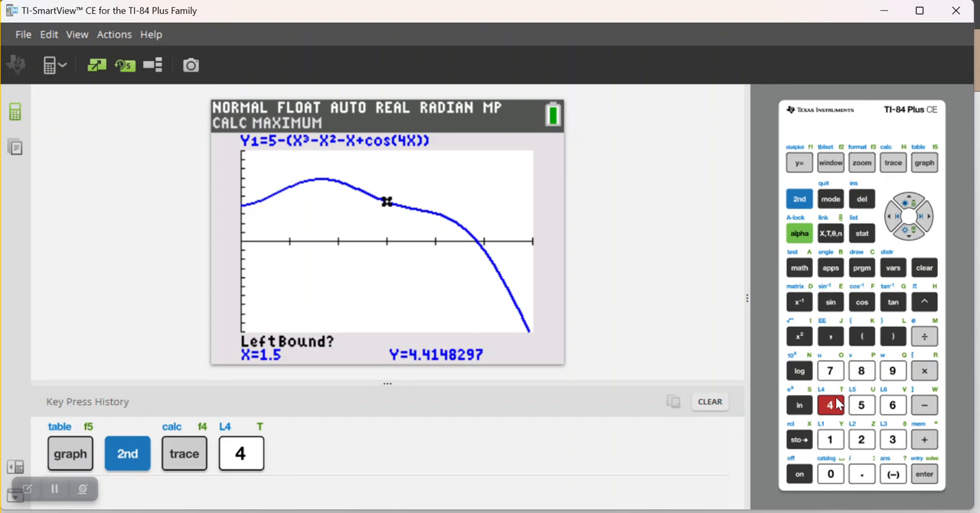
{"action": "mouse_move", "coordinate": [854, 404]}
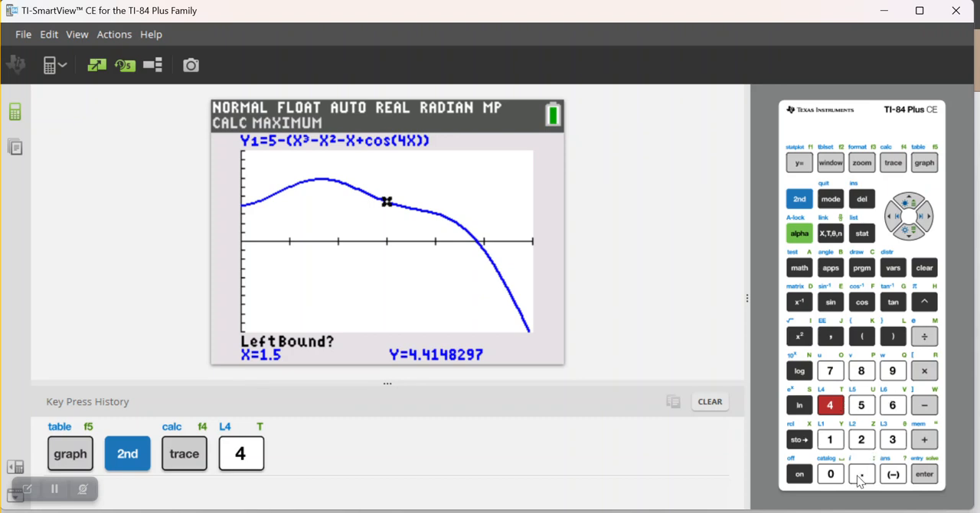
Enter 0.5 as the left bound and 1 as the right bound
{"action": "left_click", "coordinate": [861, 473]}
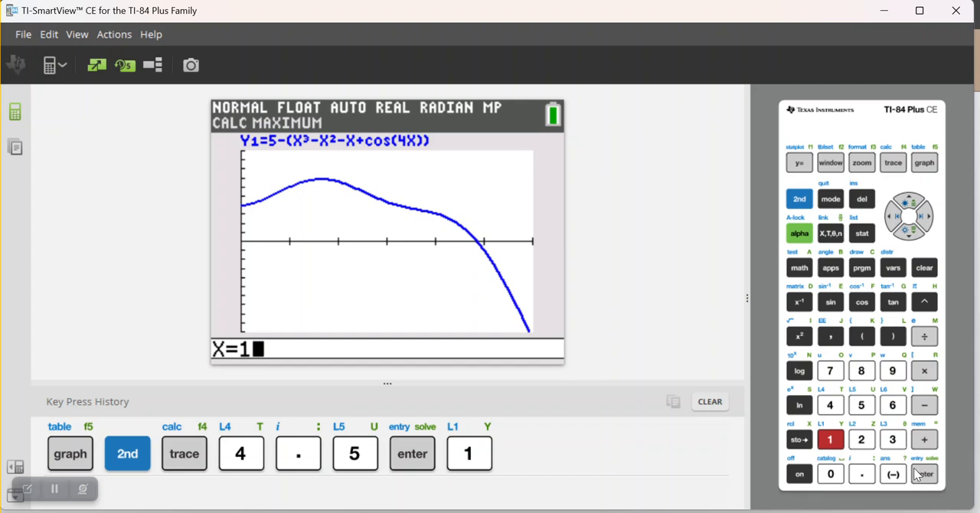
{"action": "left_click", "coordinate": [924, 473]}
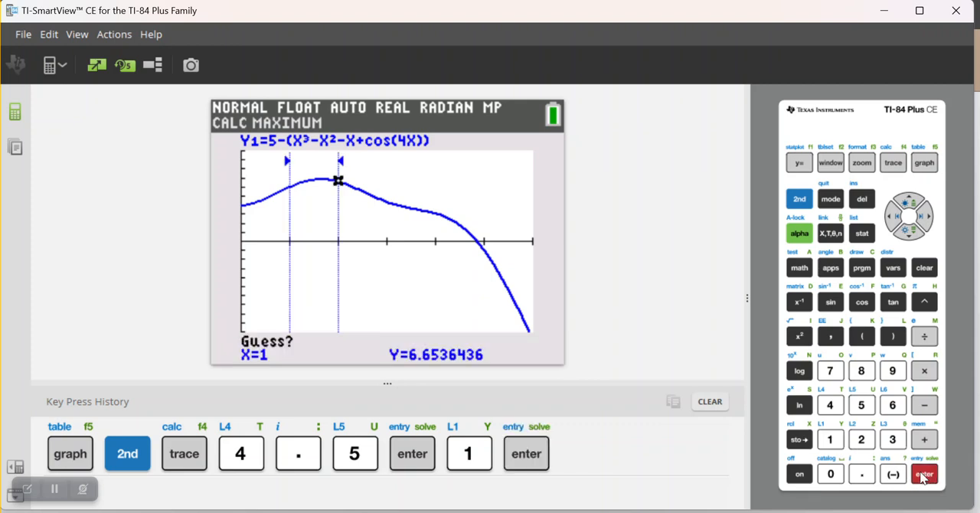